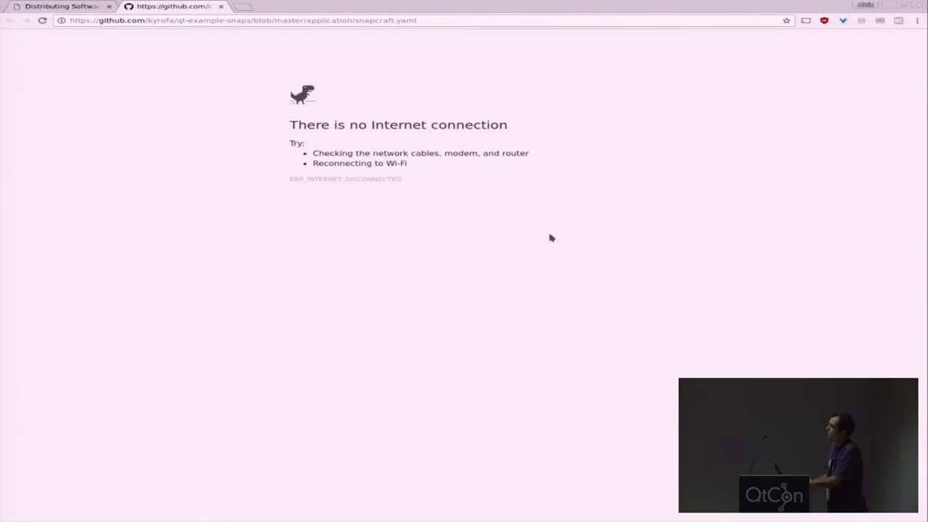
{"action": "mouse_move", "coordinate": [348, 434]}
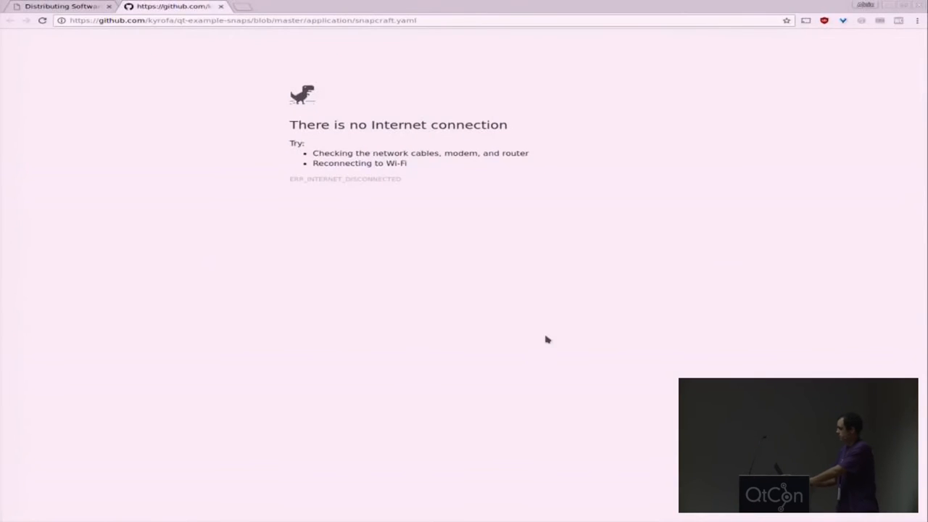
- Reload kalgebra's snapcraft.yaml and scroll down to its stage-package list
{"action": "left_click", "coordinate": [42, 20]}
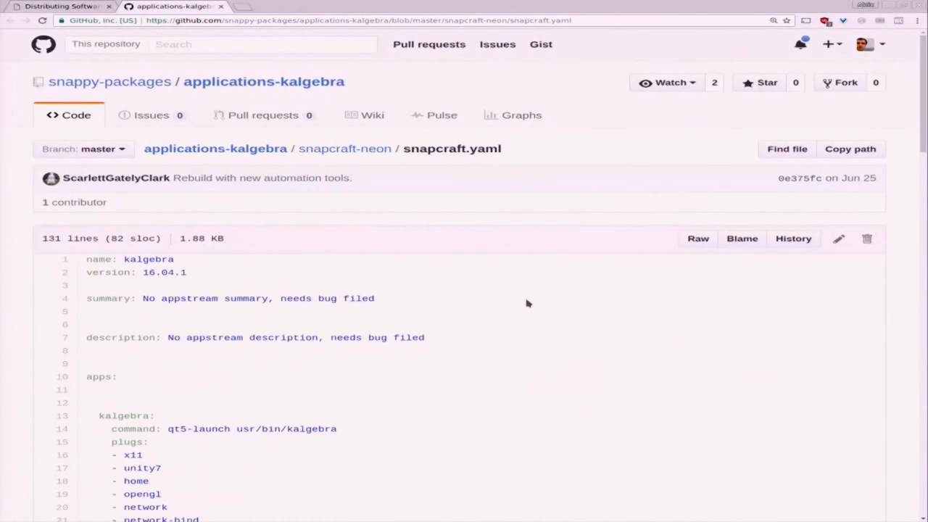
{"action": "scroll", "scroll_direction": "down", "scroll_amount": 3}
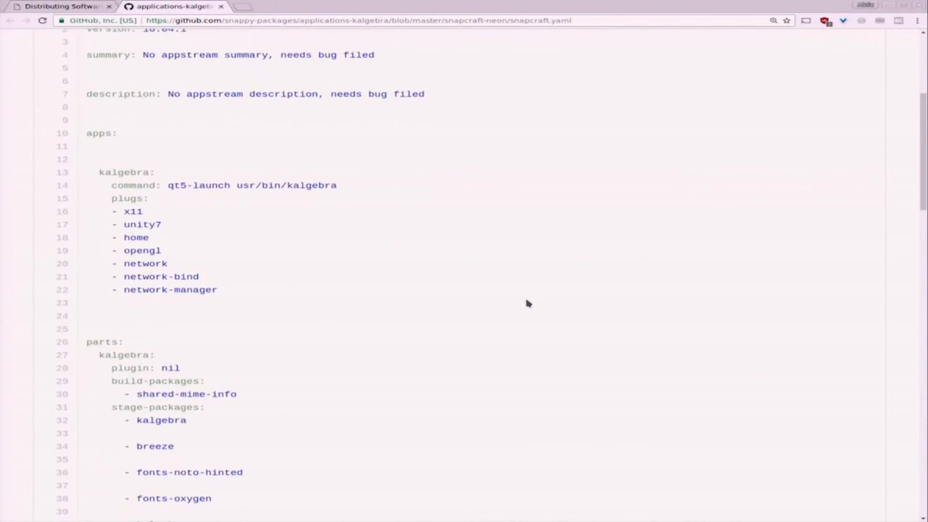
{"action": "scroll", "scroll_direction": "down", "scroll_amount": 3}
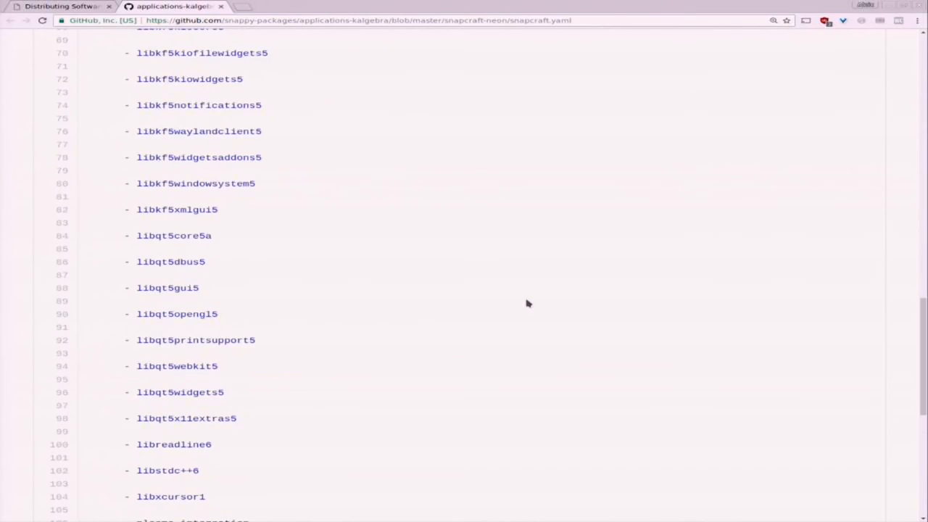
{"action": "scroll", "scroll_direction": "down", "scroll_amount": 3}
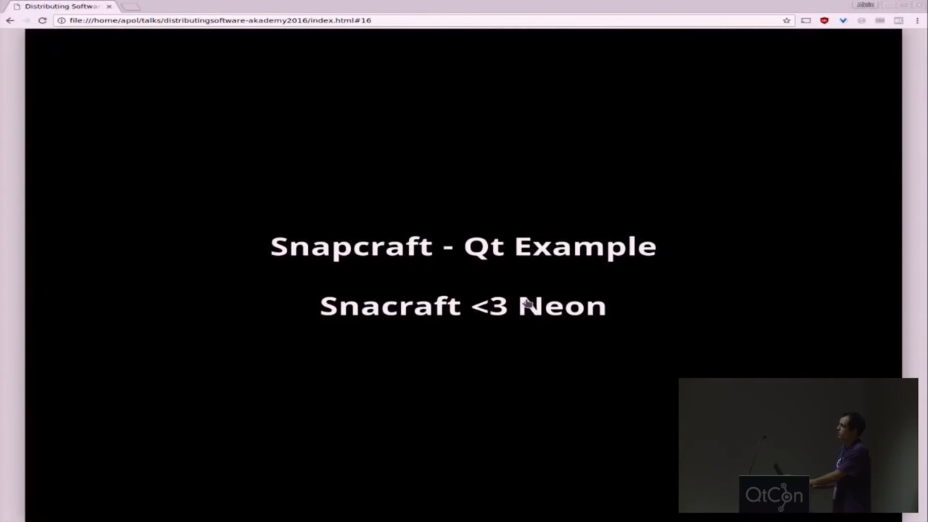
- Advance past the Snapcraft slides toward the AppImages kdevelop recipes folder
{"action": "key", "text": "f11"}
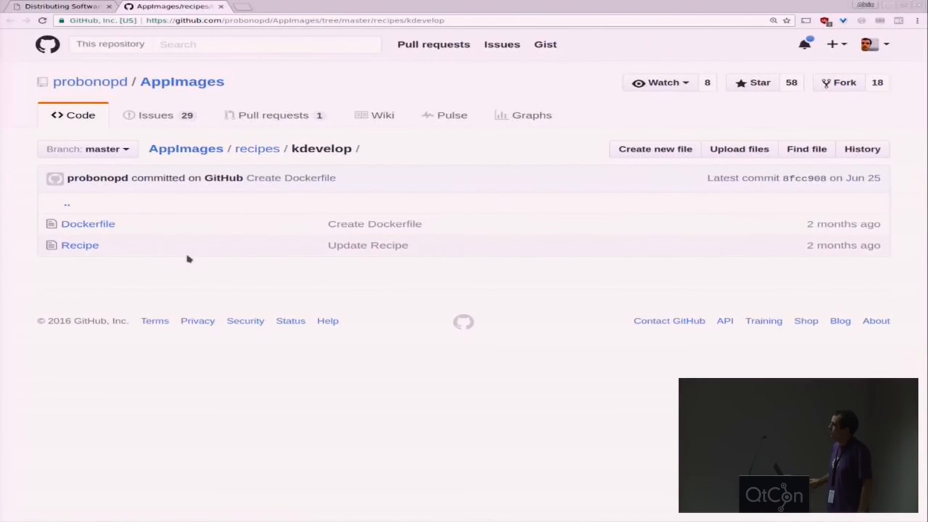
- Open the kdevelop Recipe and scroll down to the build_framework loop
{"action": "left_click", "coordinate": [80, 245]}
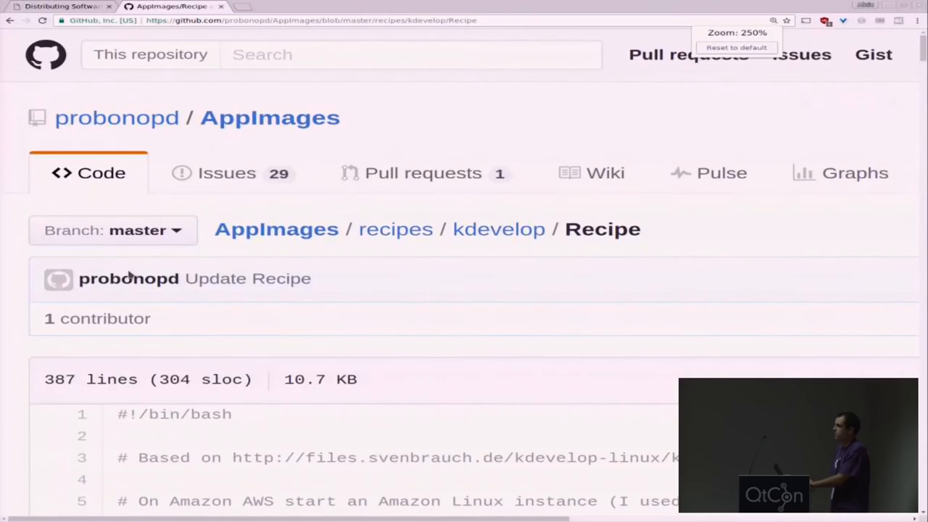
{"action": "scroll", "scroll_direction": "down", "scroll_amount": 3}
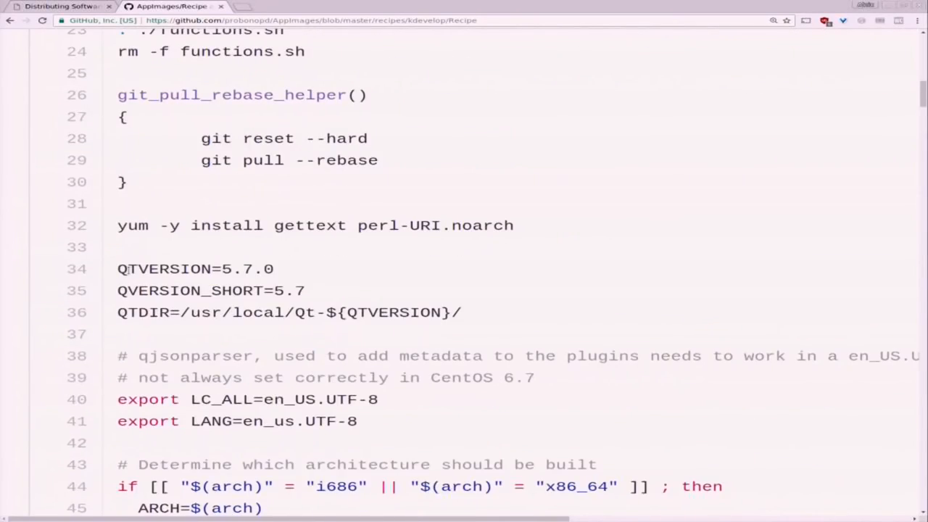
{"action": "scroll", "scroll_direction": "down", "scroll_amount": 3}
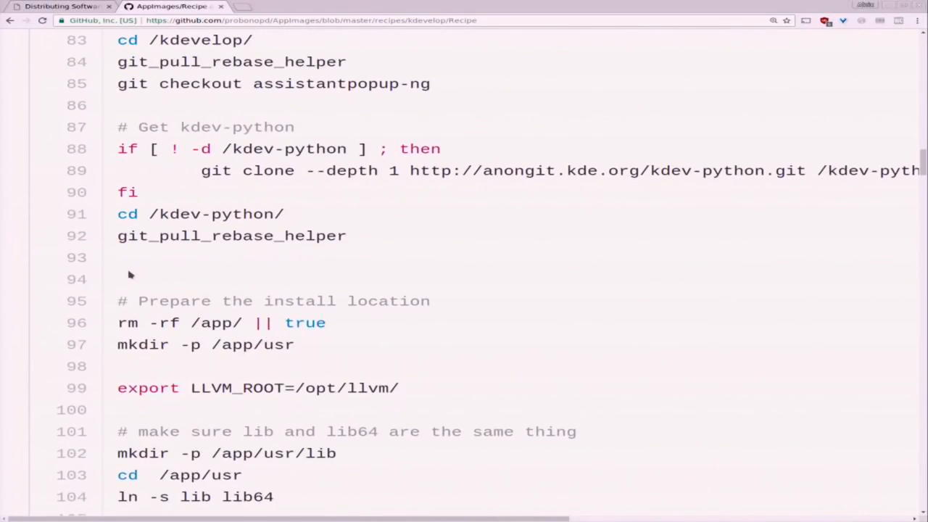
{"action": "scroll", "scroll_direction": "down", "scroll_amount": 3}
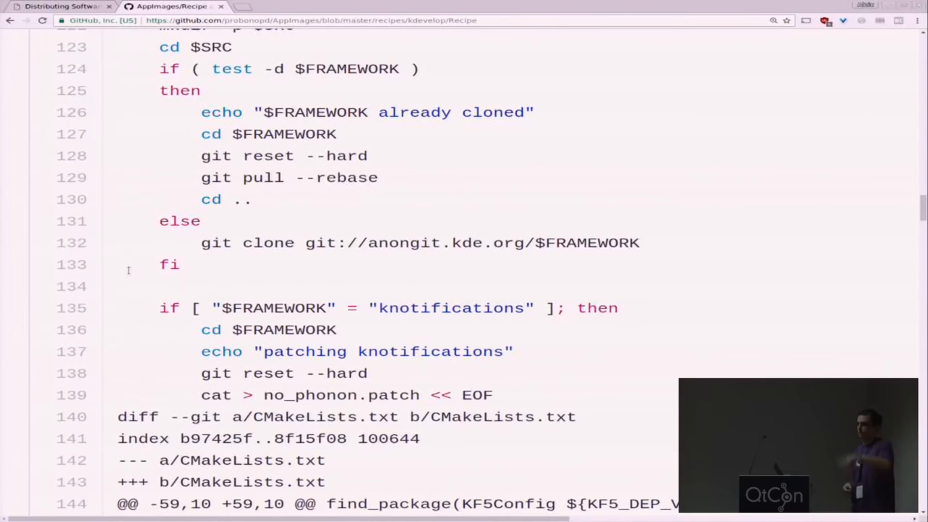
{"action": "scroll", "scroll_direction": "down", "scroll_amount": 3}
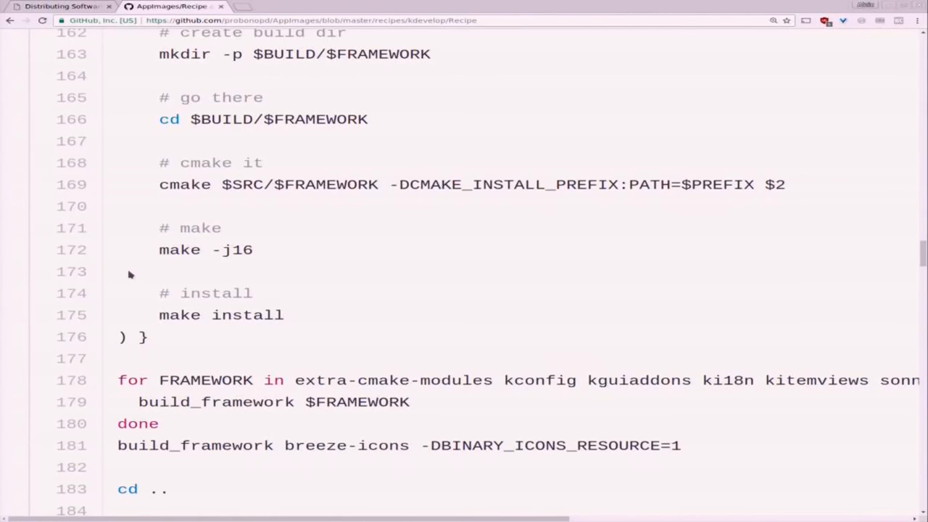
{"action": "left_click", "coordinate": [61, 7]}
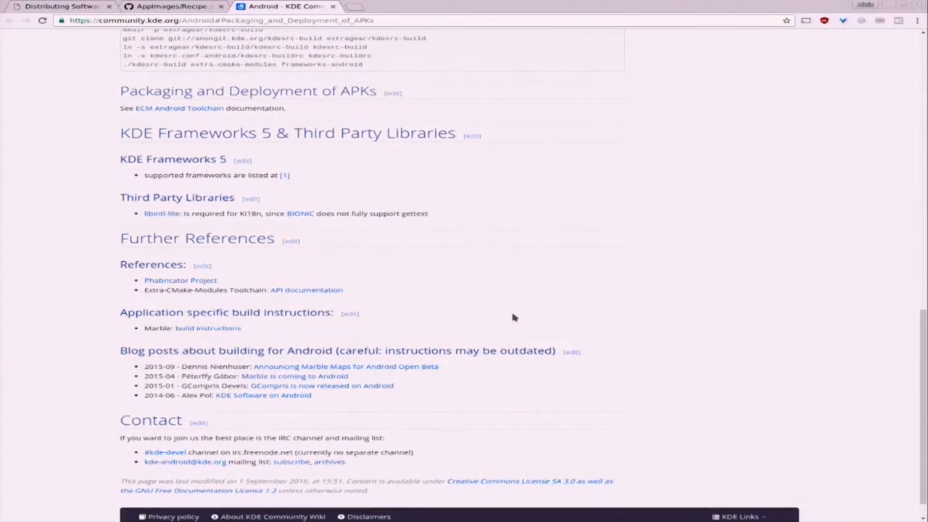
- Scroll the KDE Android wiki page down to its references and contact sections
{"action": "scroll", "scroll_direction": "down", "scroll_amount": 3}
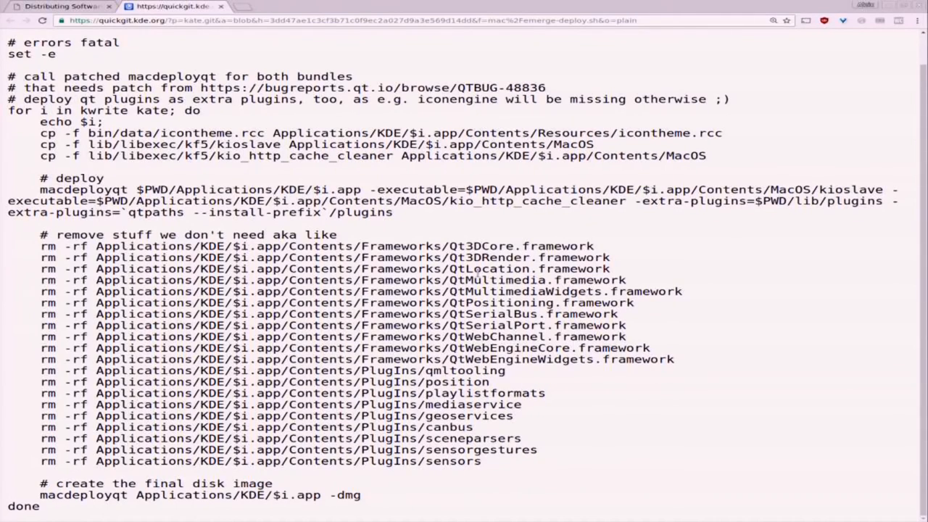
- Scroll up in Kate's emerge-deploy script to show the framework-patching warning
{"action": "scroll", "scroll_direction": "up", "scroll_amount": 3}
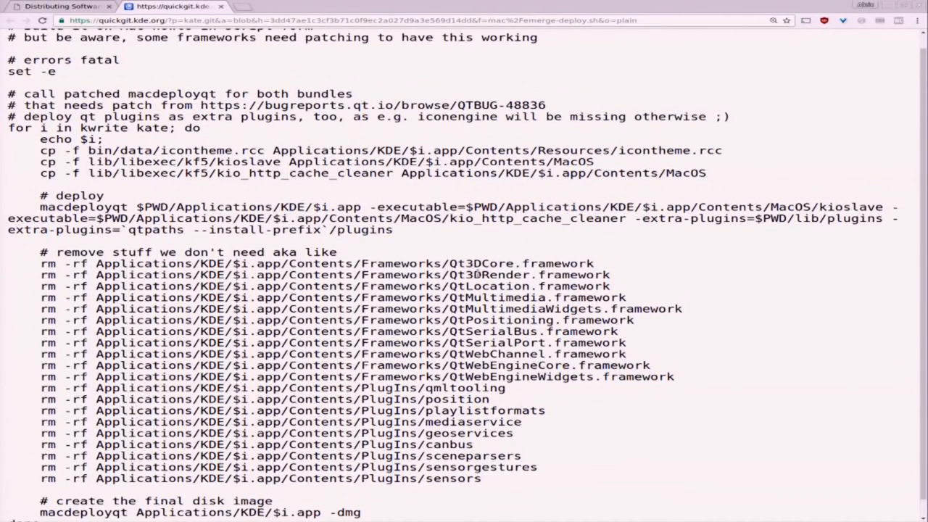